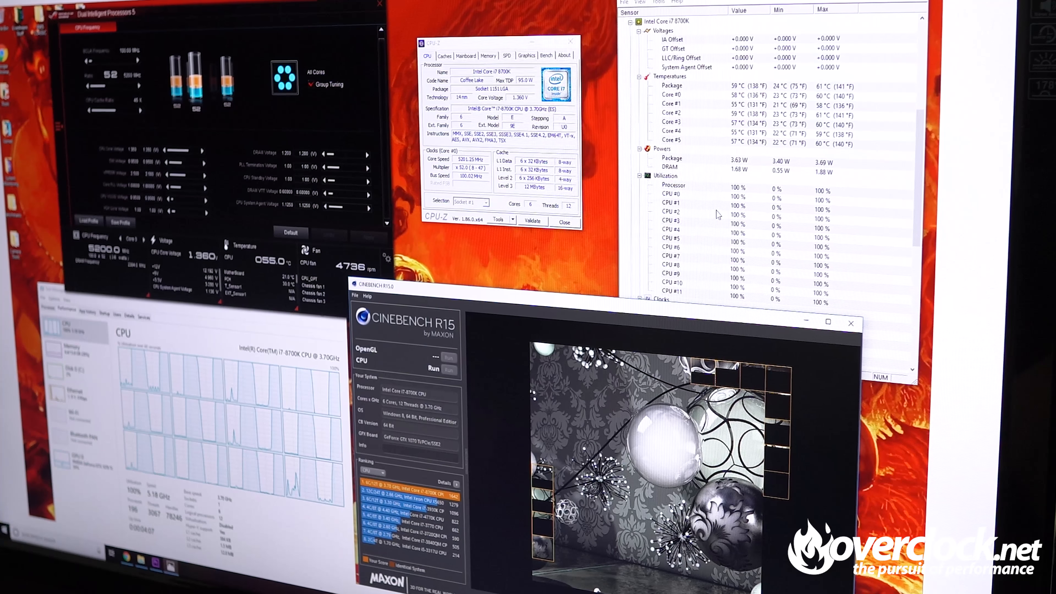
mouse_move(699, 213)
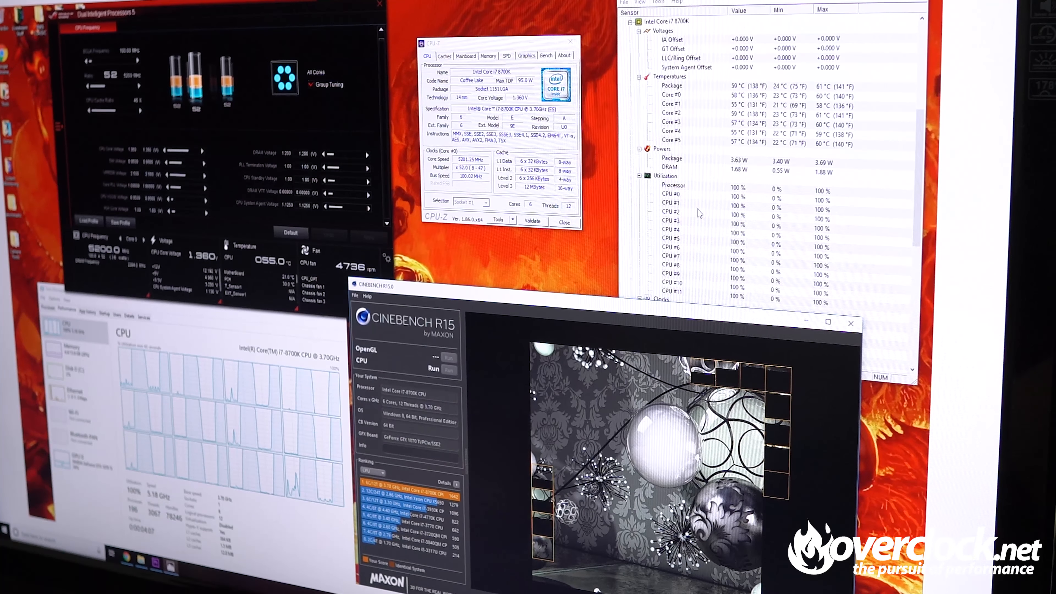